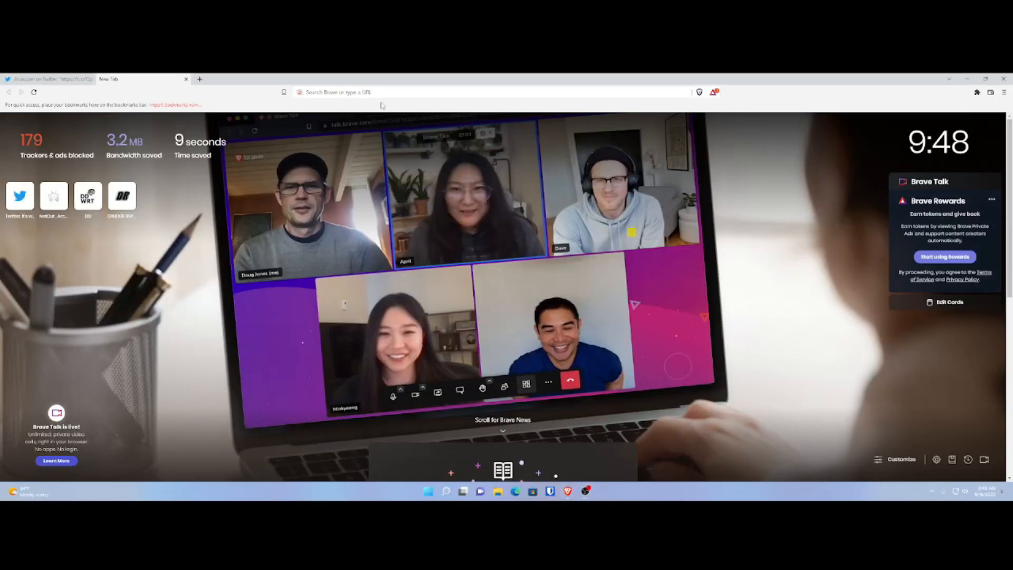
Load the Arcai Router page at arcai.com/router in Brave.
click(388, 91)
text(arcai.com/router/)
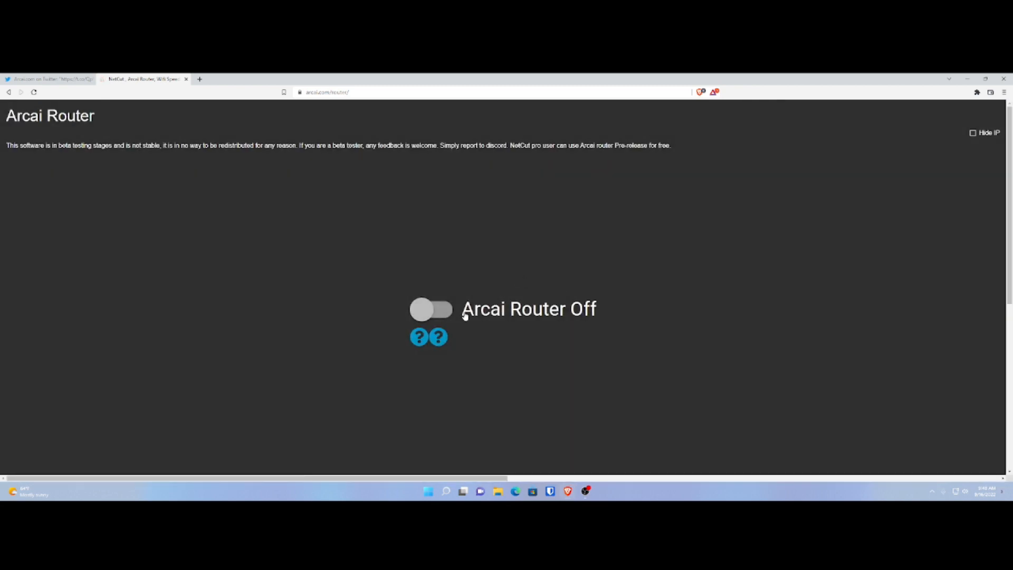
Switch the Arcai Router toggle from Off to start the router.
click(431, 309)
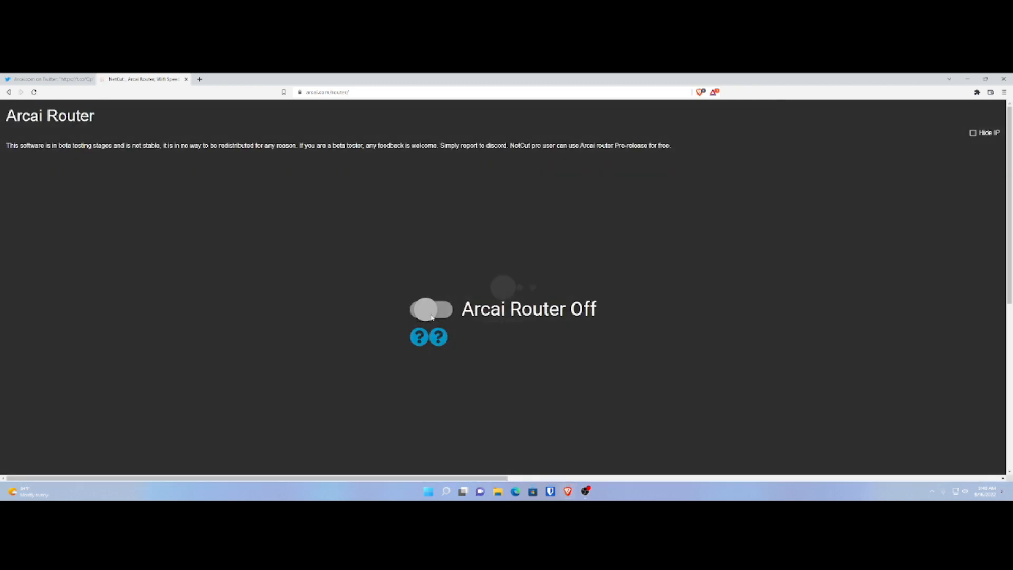
click(431, 309)
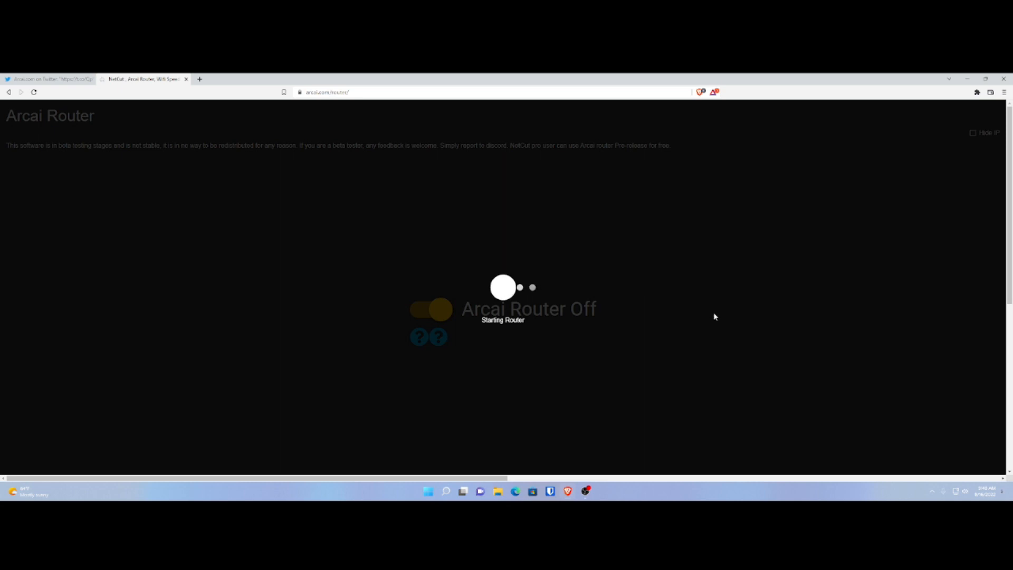
mouse_move(727, 322)
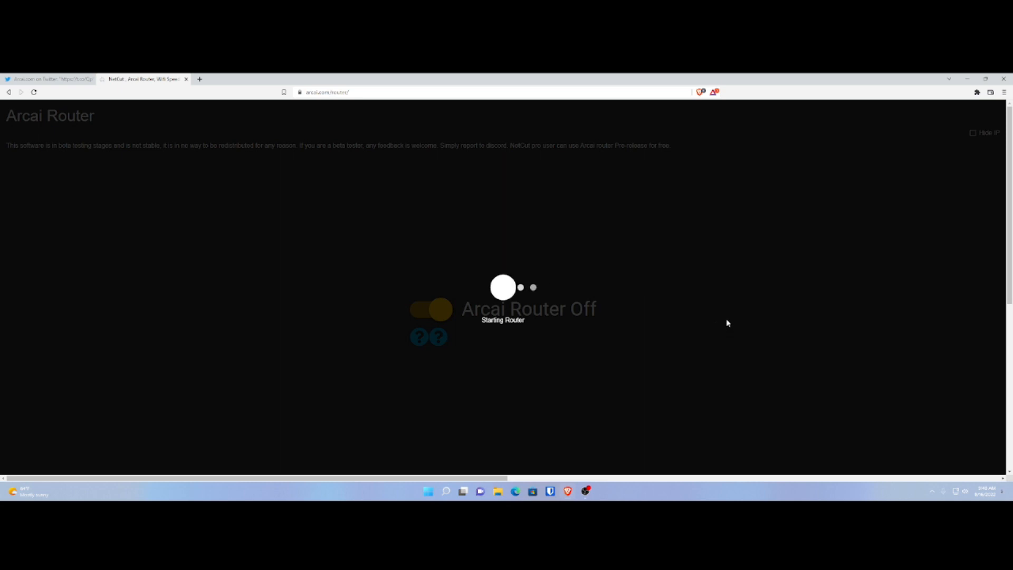
mouse_move(730, 317)
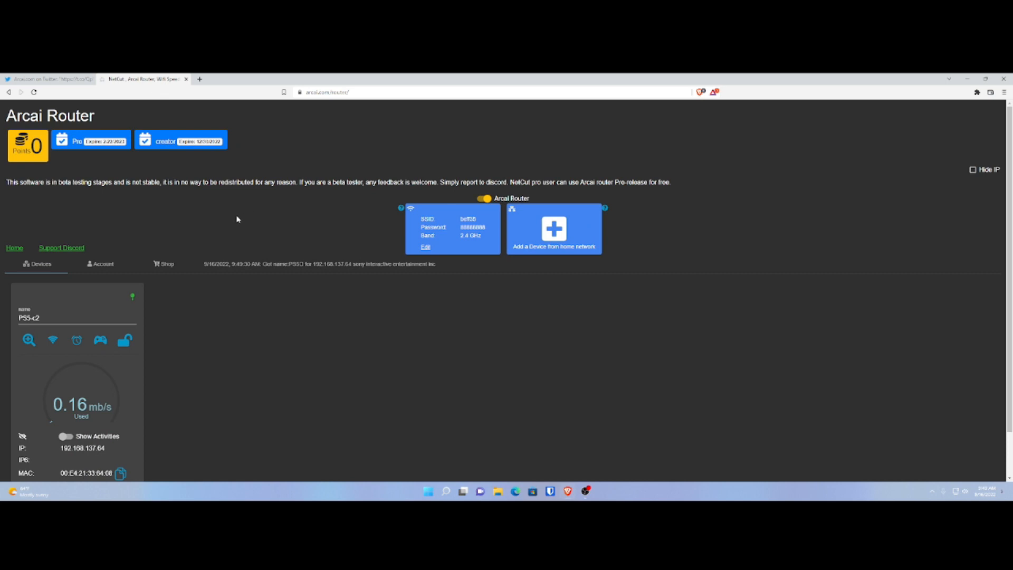
mouse_move(114, 275)
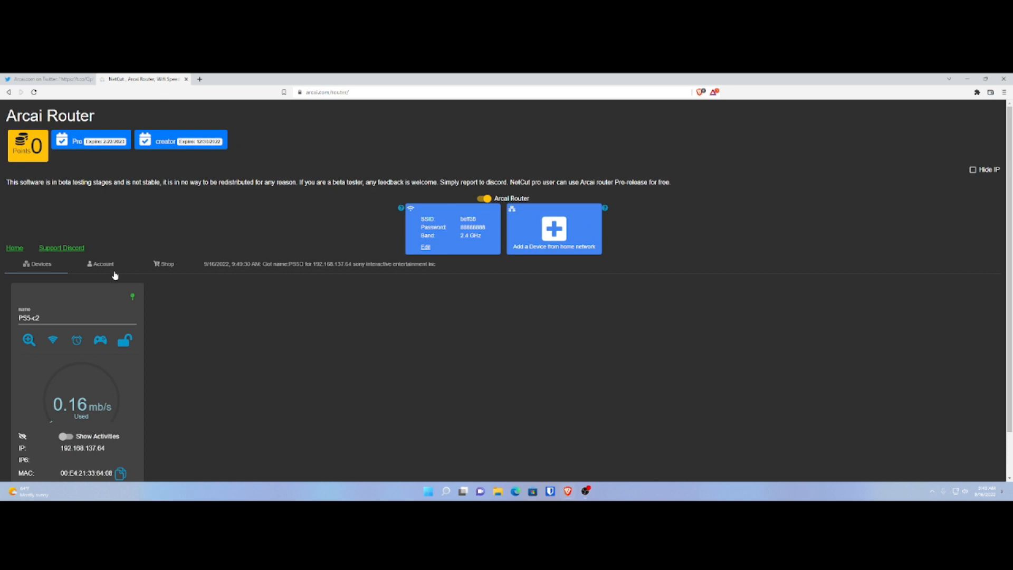
View the Account tab's 0-point balance, trying Get Free Reward points along the way.
click(101, 264)
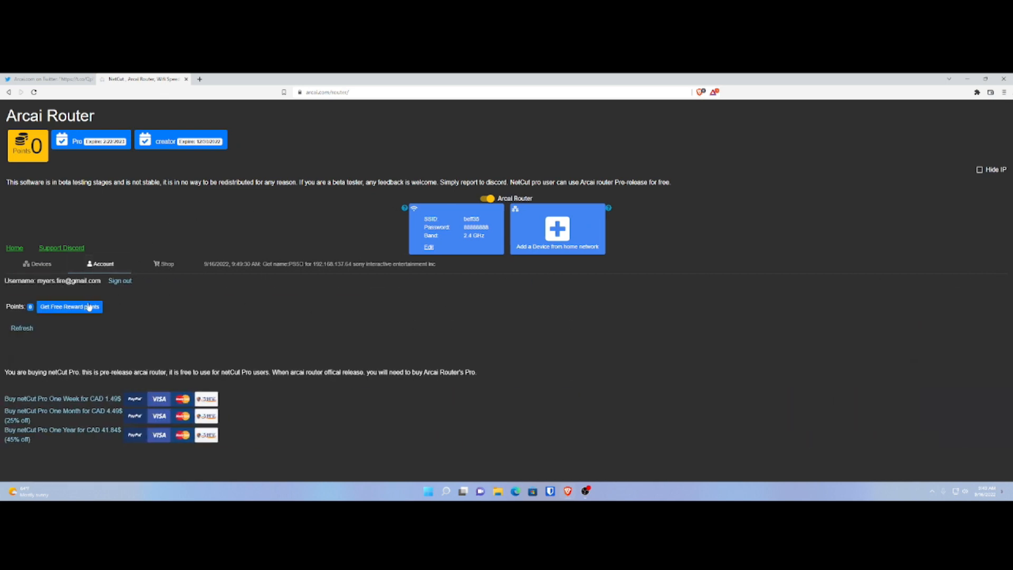
click(69, 305)
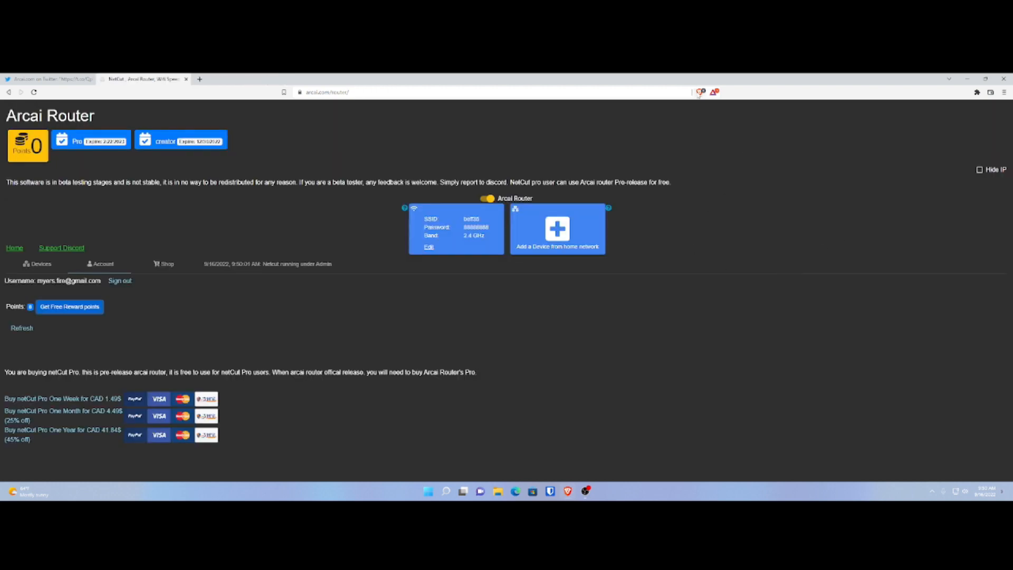
click(698, 91)
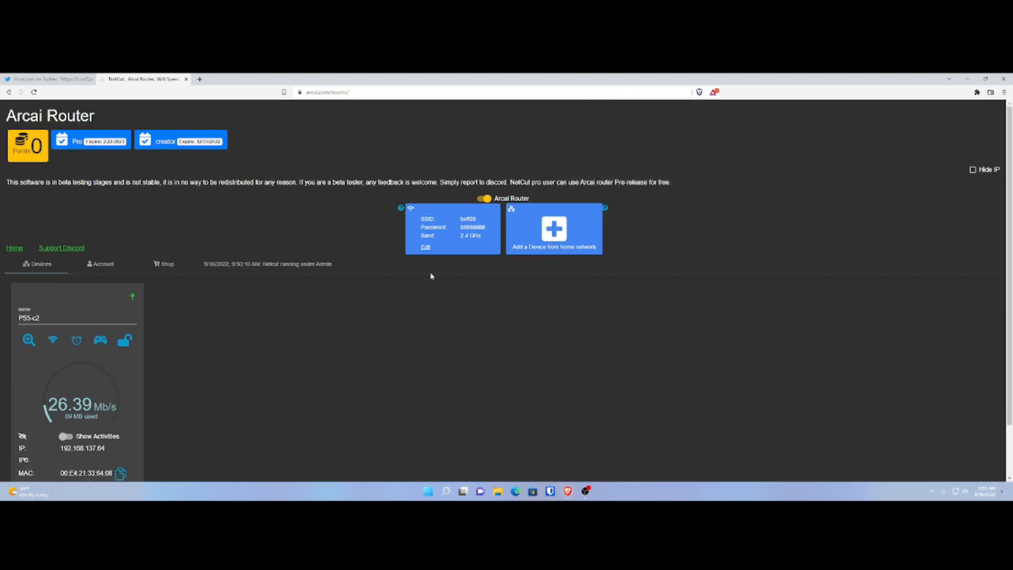
click(101, 264)
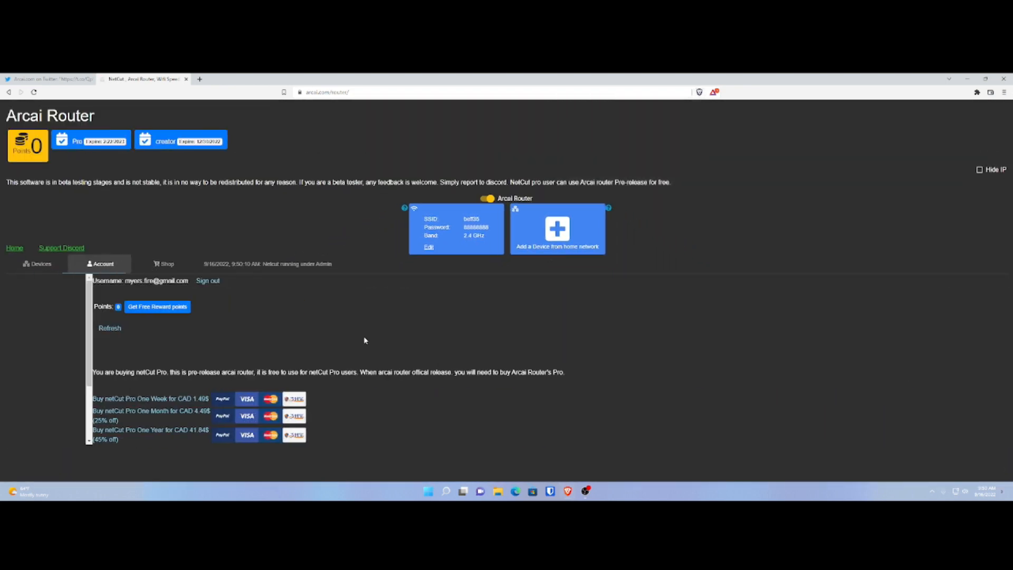
Claim the completed free reward for 150 points, then go back to Devices.
click(157, 306)
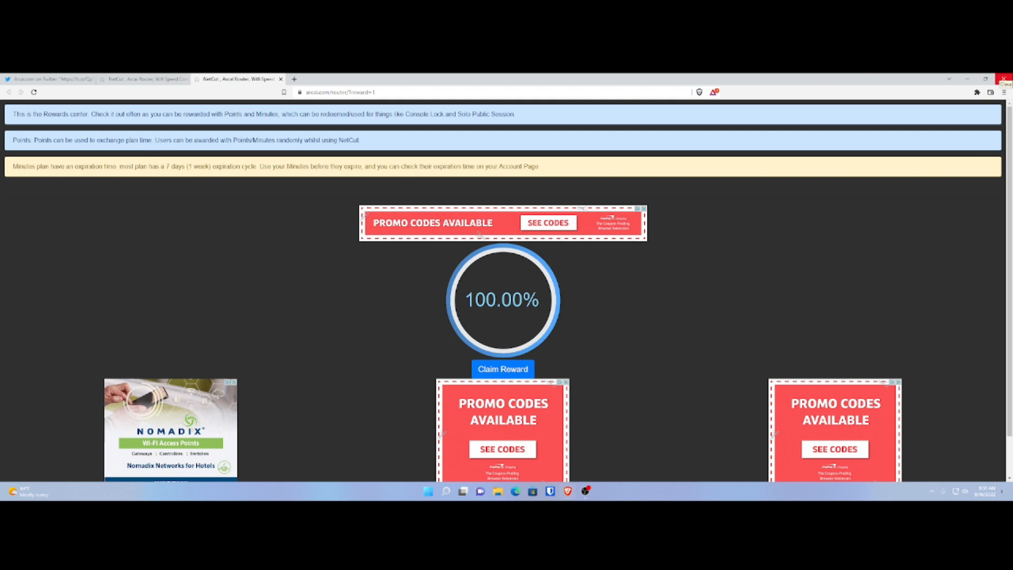
mouse_move(599, 382)
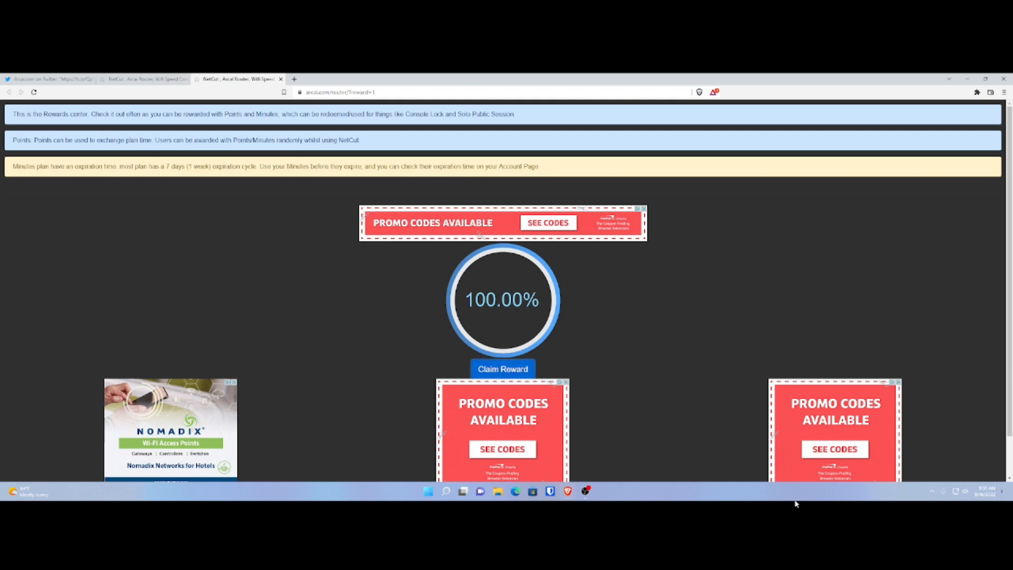
click(503, 369)
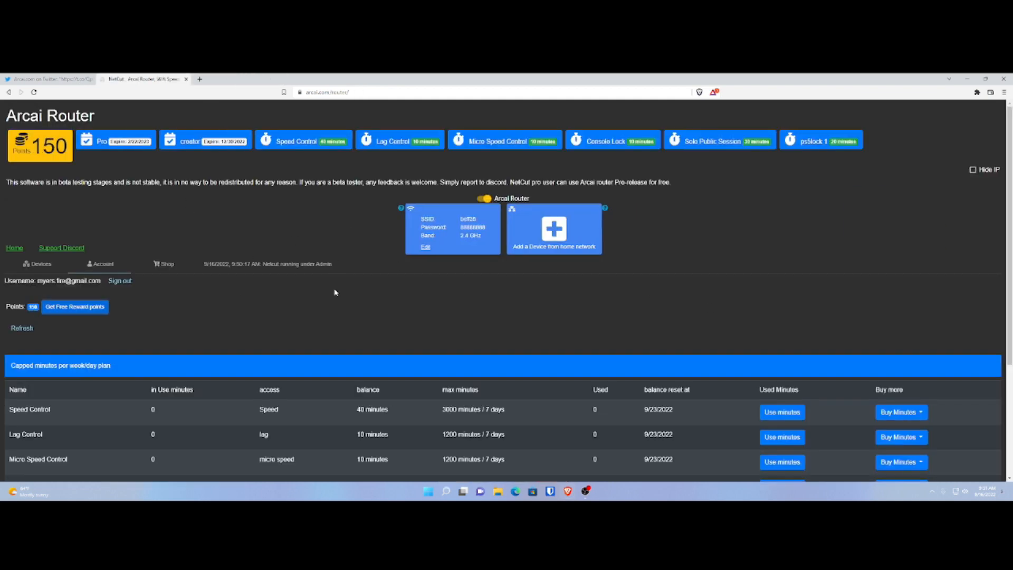
click(37, 263)
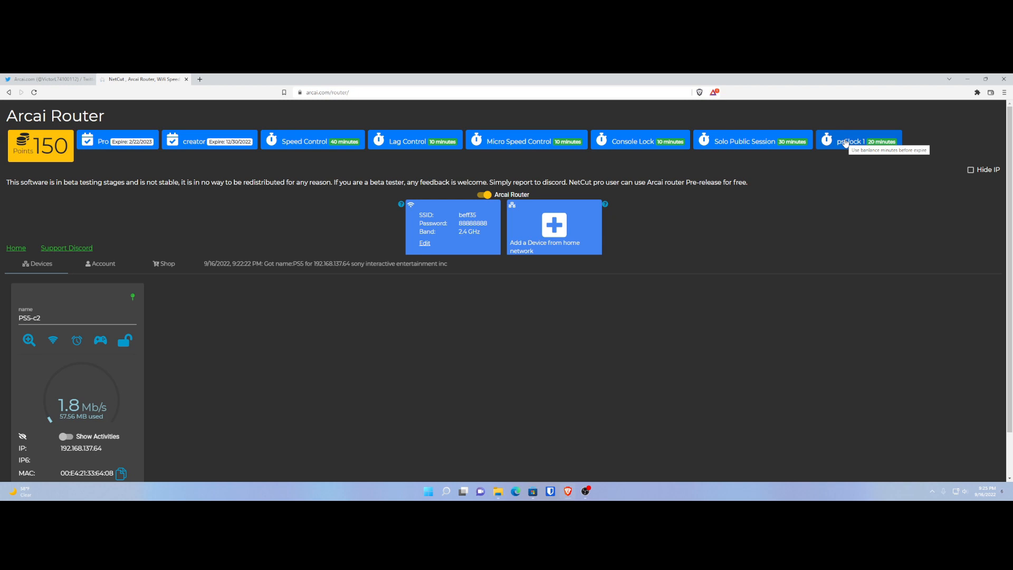
Start 20 minutes of psSlock 1 on the PS5 and close the minutes window.
click(859, 140)
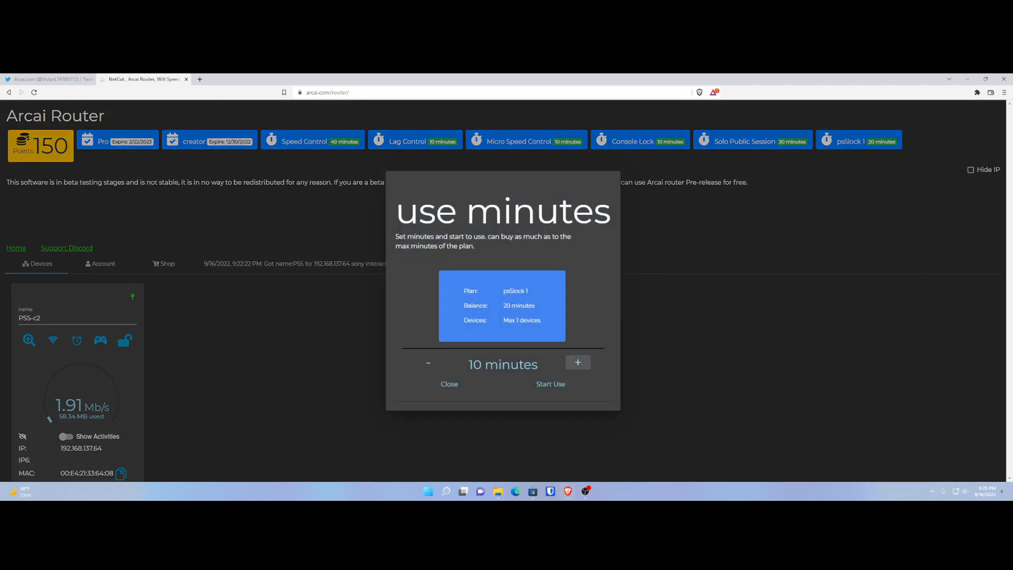
click(577, 362)
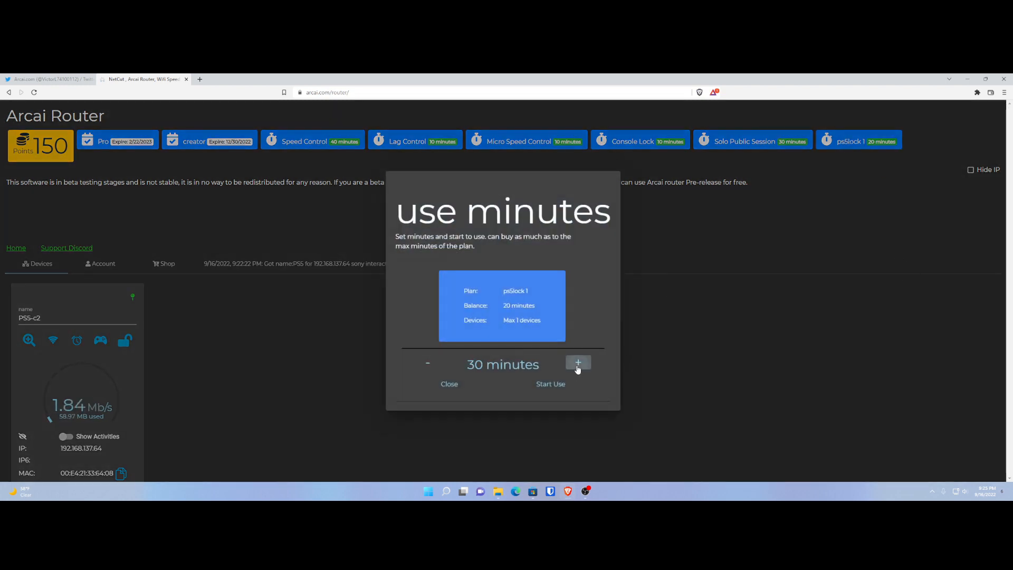
click(426, 362)
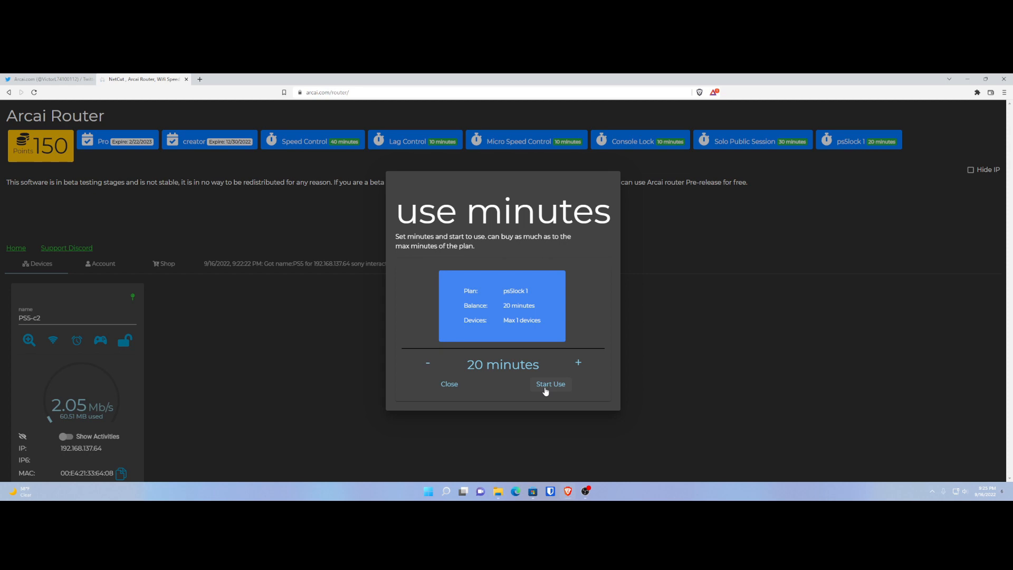
click(550, 384)
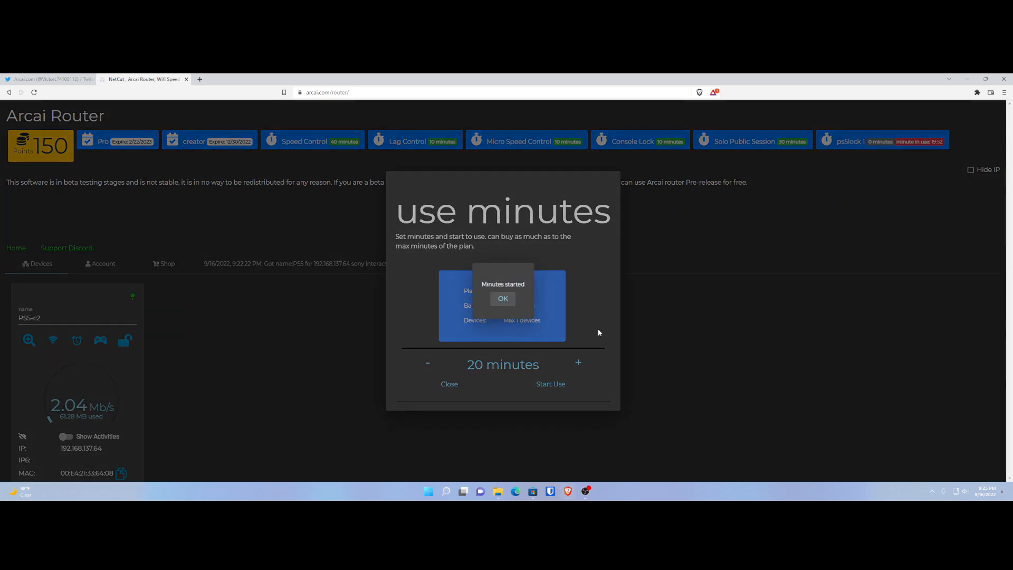
click(503, 297)
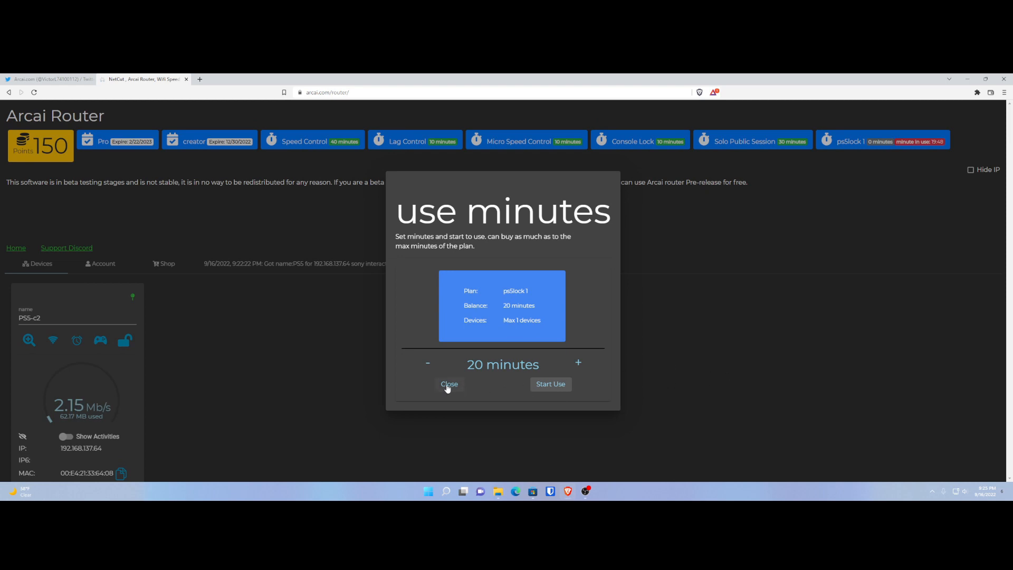
click(449, 383)
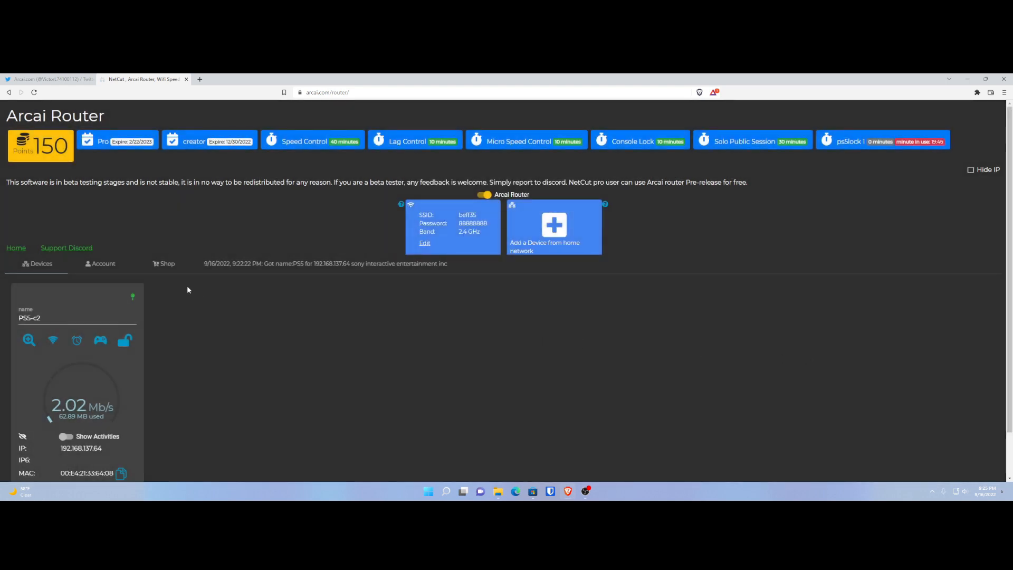
Check the PS5's list of blockable internet activities, then close it.
scroll(down, 3)
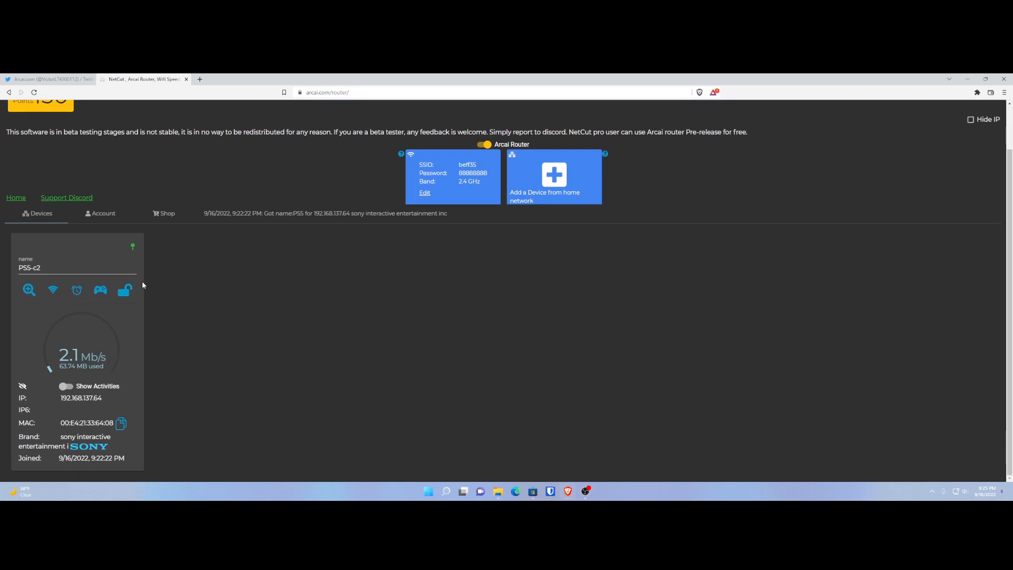
click(100, 290)
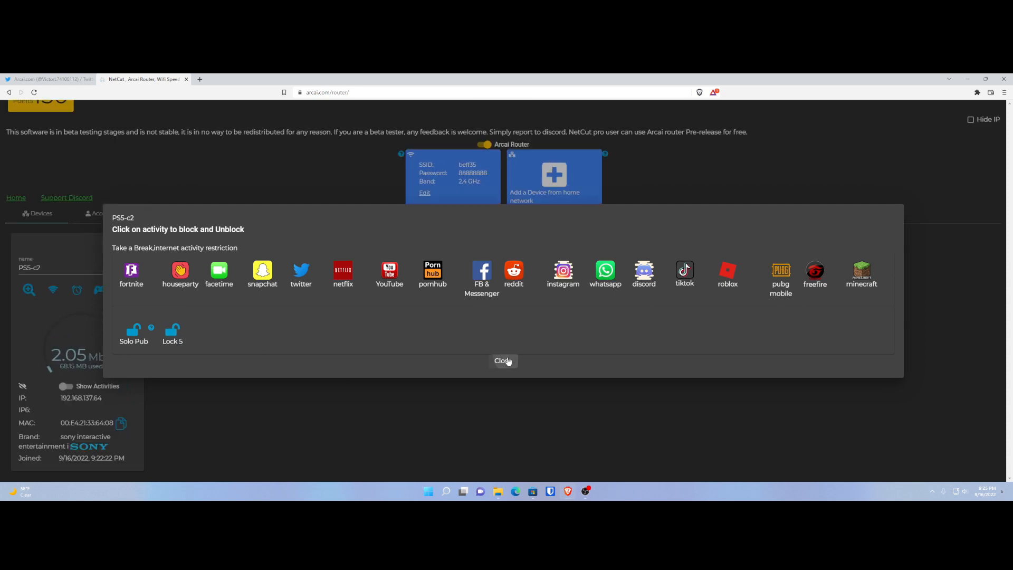
click(503, 360)
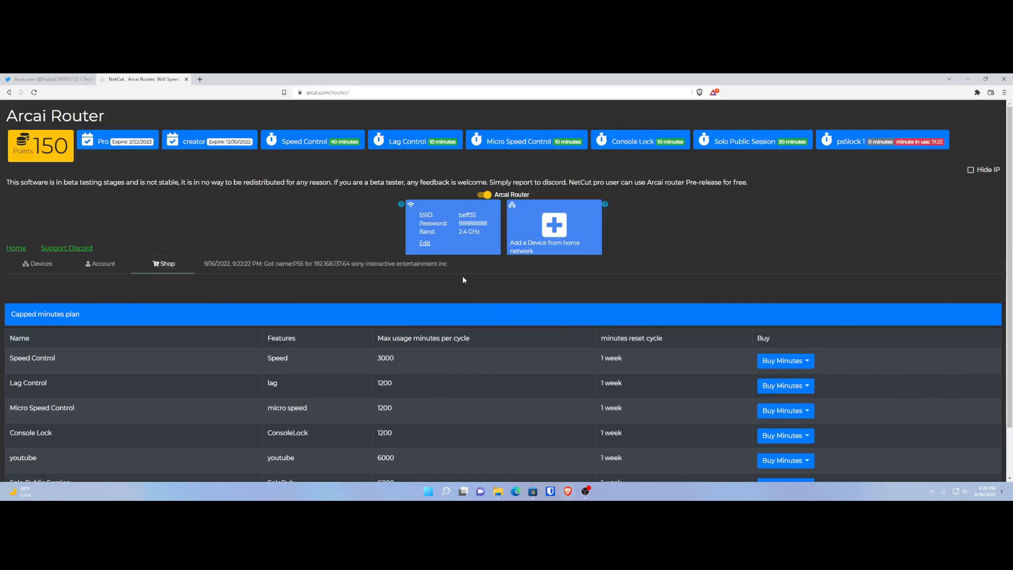
scroll(down, 3)
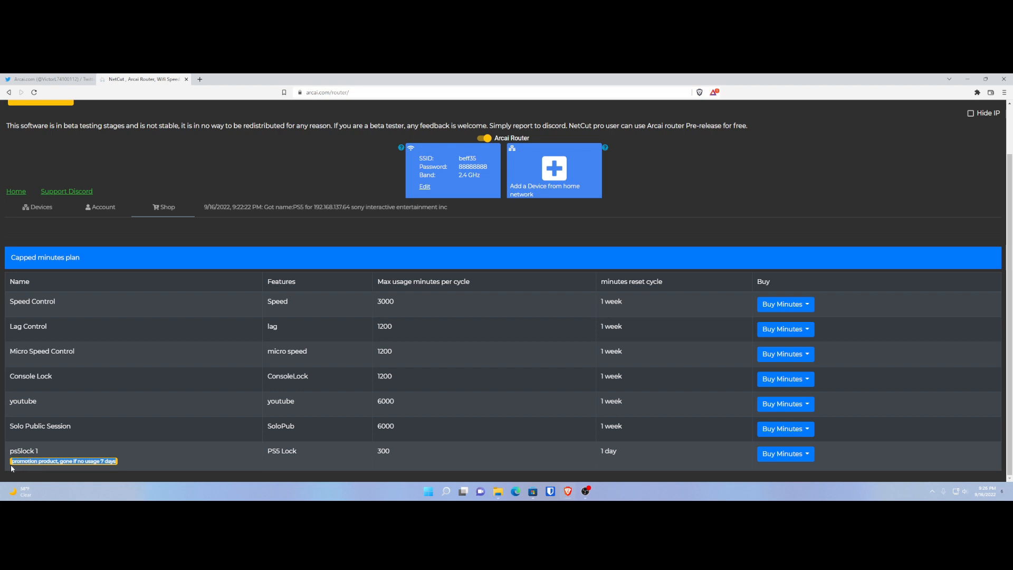
mouse_move(213, 482)
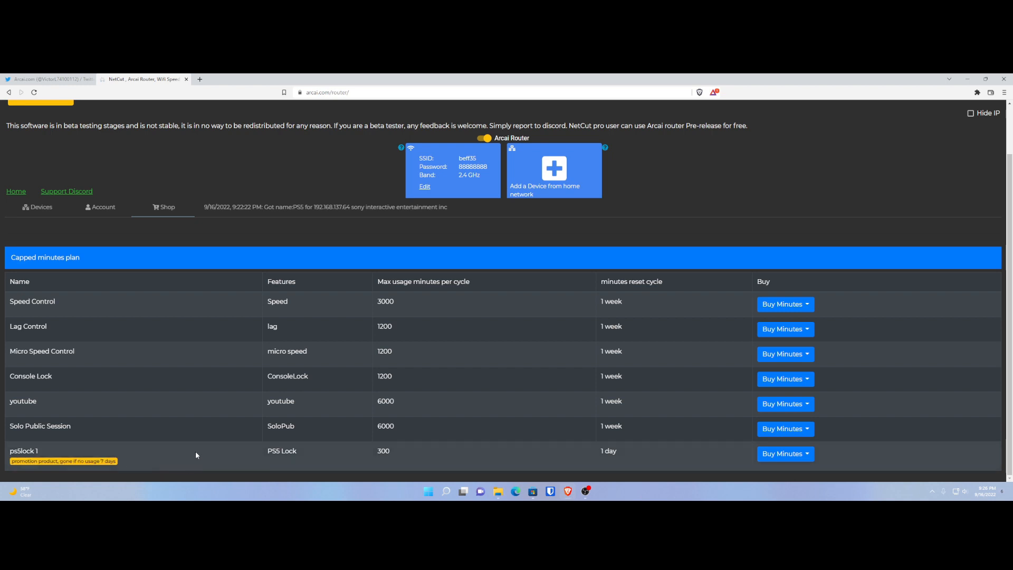
mouse_move(207, 376)
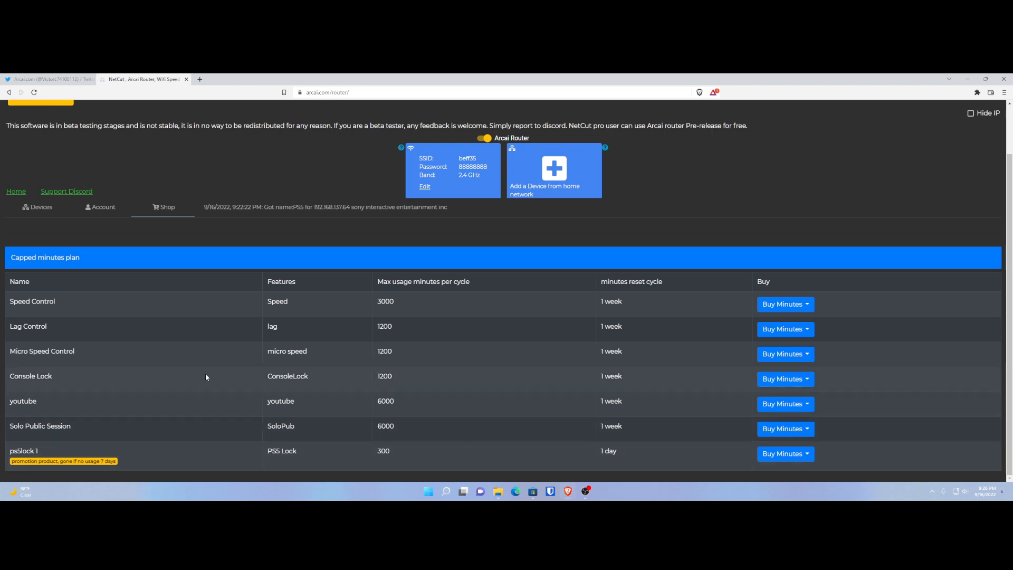